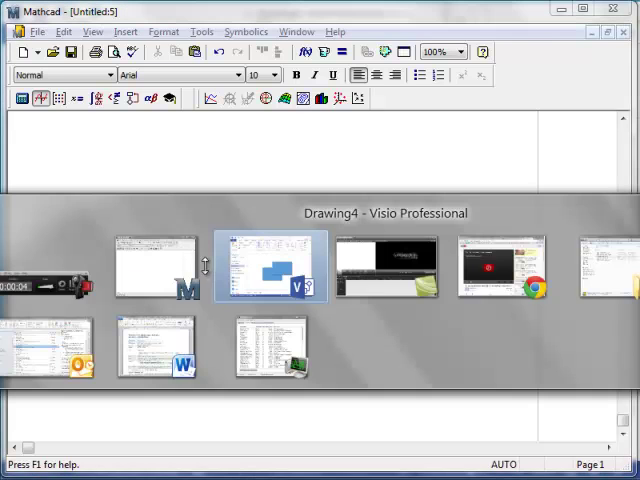
Step: Switch to the Mathcad Untitled:5 worksheet and right-click in its blank area
left_click(271, 265)
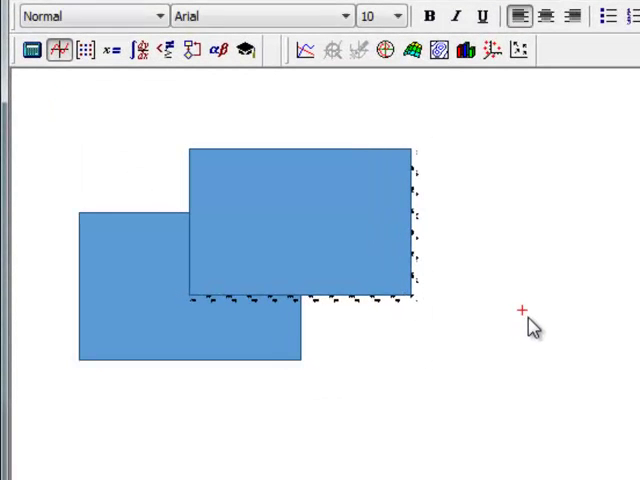
right_click(250, 235)
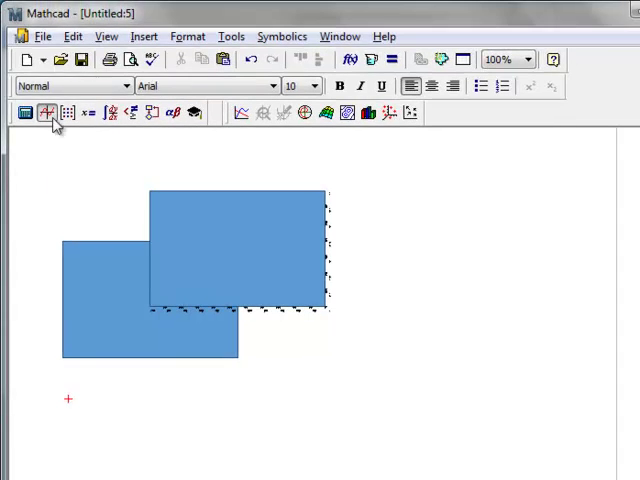
Step: Paste Special the Visio rectangles into the worksheet as an Enhanced Metafile
left_click(43, 36)
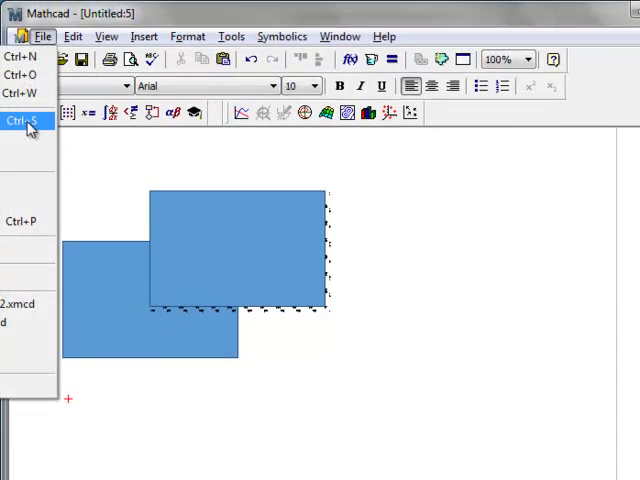
left_click(71, 36)
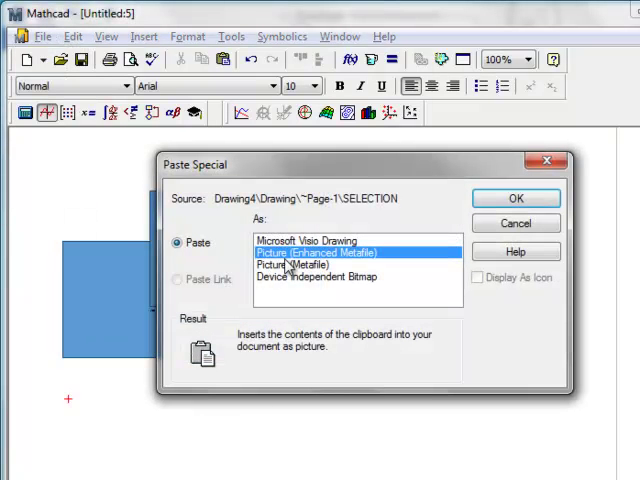
left_click(305, 240)
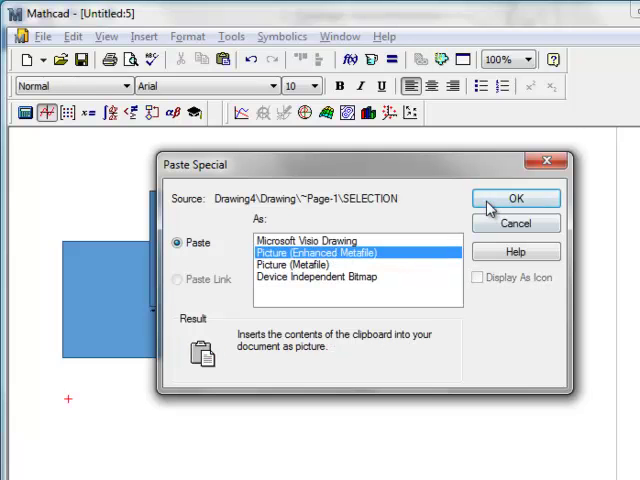
left_click(516, 198)
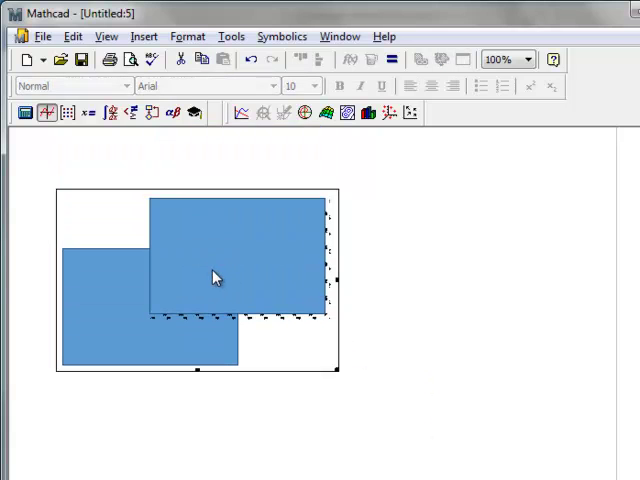
right_click(215, 277)
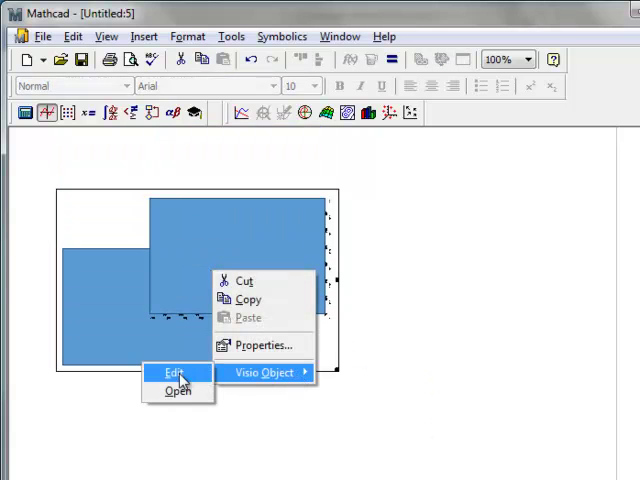
left_click(171, 372)
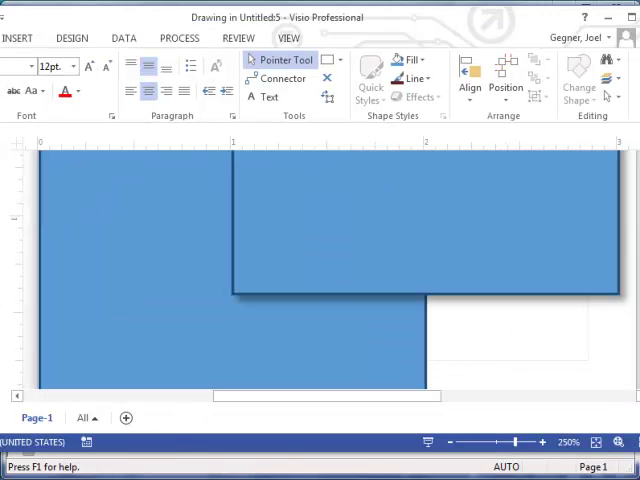
left_click(77, 38)
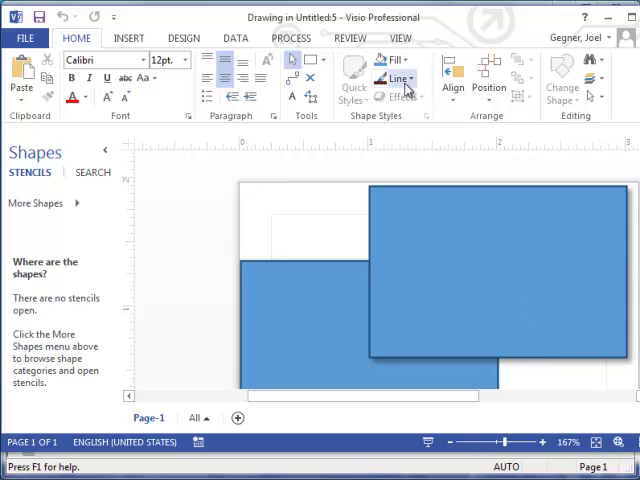
left_click(390, 60)
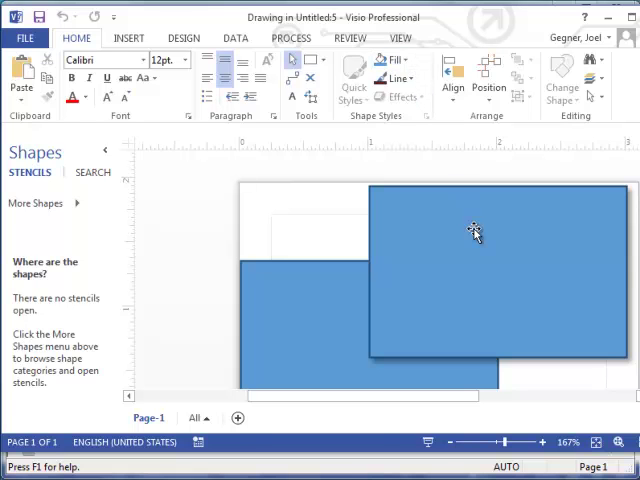
left_click(402, 97)
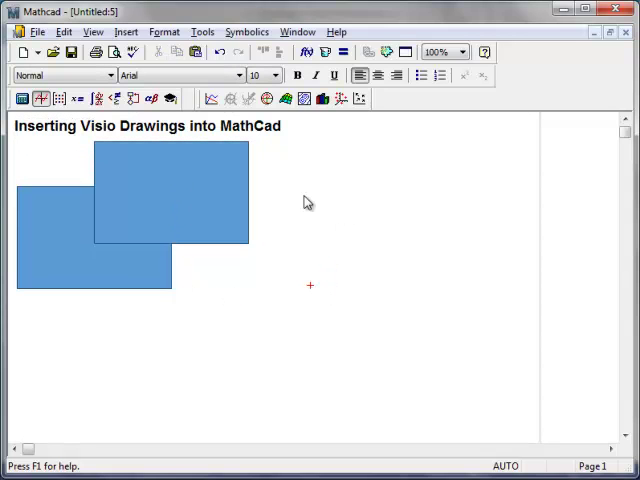
Step: Scroll down, choose Insert > Object, and browse the Object Type list
scroll("down", 3)
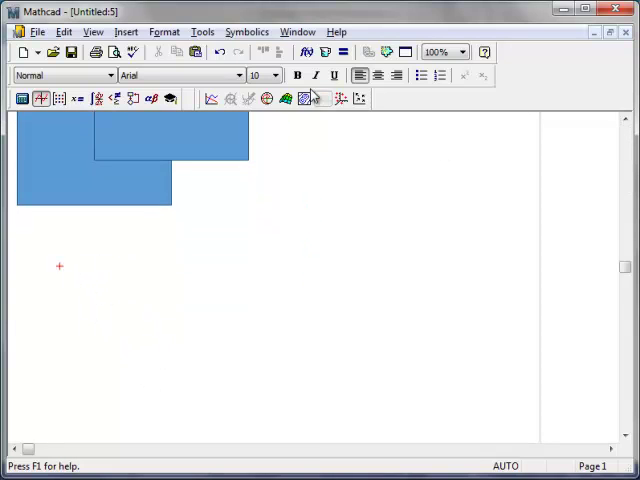
left_click(125, 31)
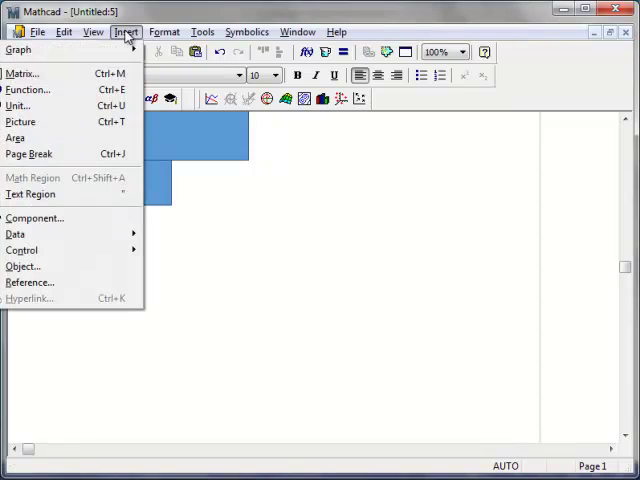
mouse_move(22, 266)
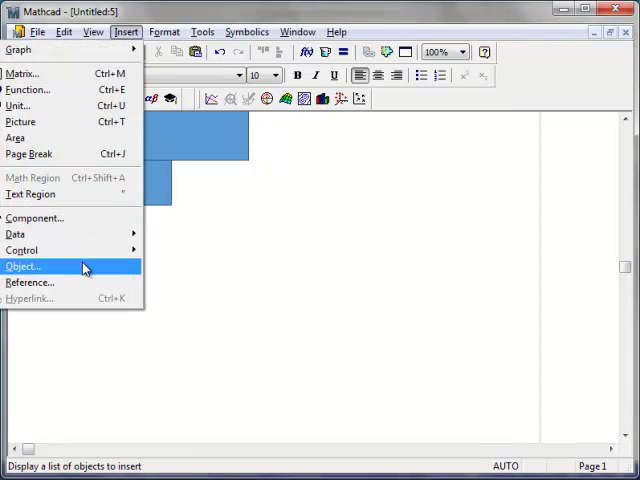
left_click(22, 266)
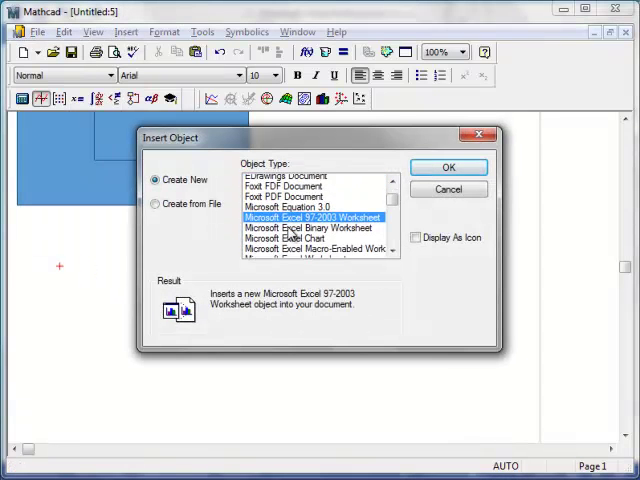
scroll("down", 3)
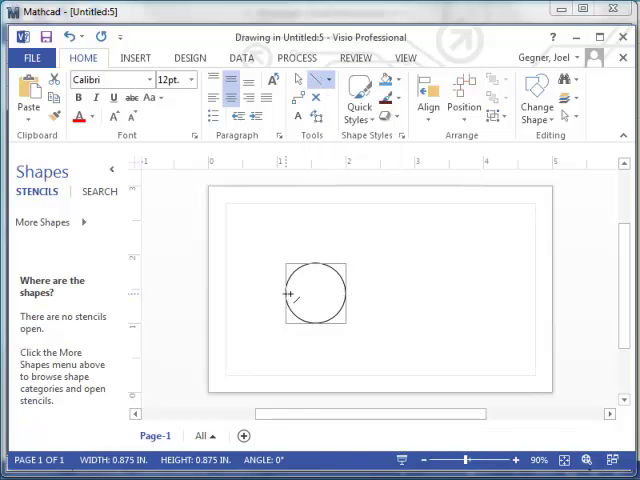
Step: Draw a horizontal line through the circle in the embedded Visio drawing
left_click_drag(290, 294, 406, 294)
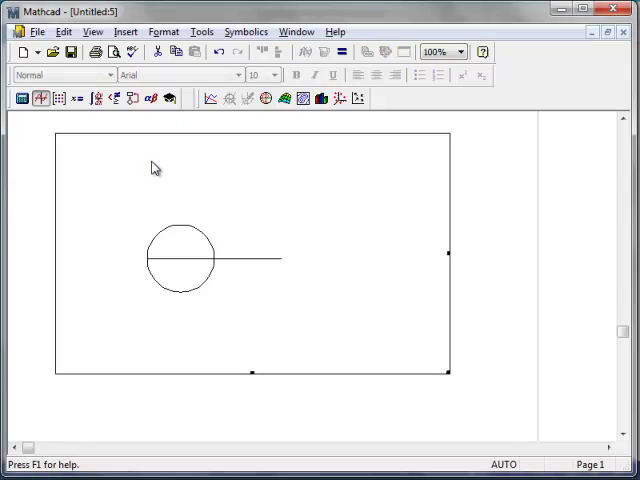
mouse_move(340, 262)
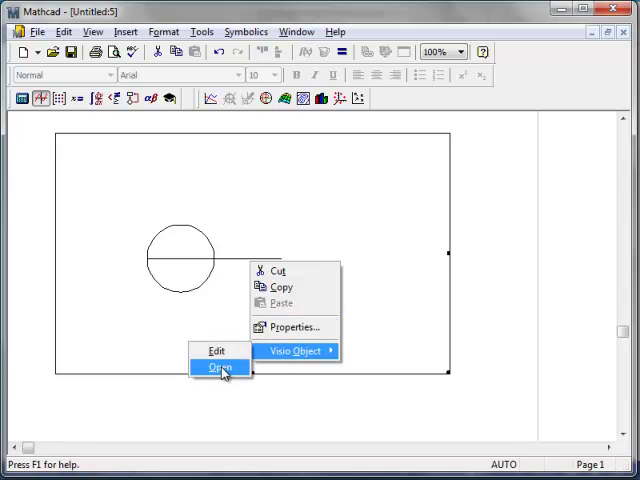
Step: Open the circle-and-line drawing in a full Visio window and adjust the page edge
left_click(207, 369)
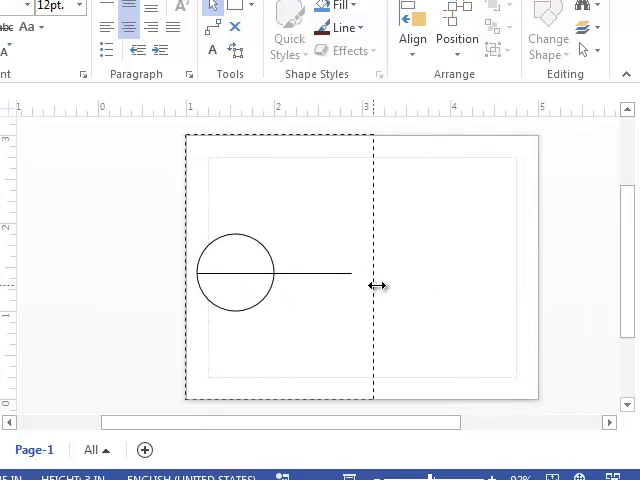
left_click(280, 137)
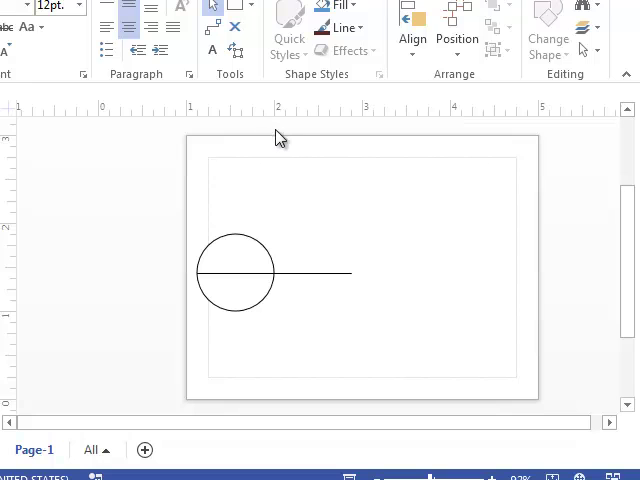